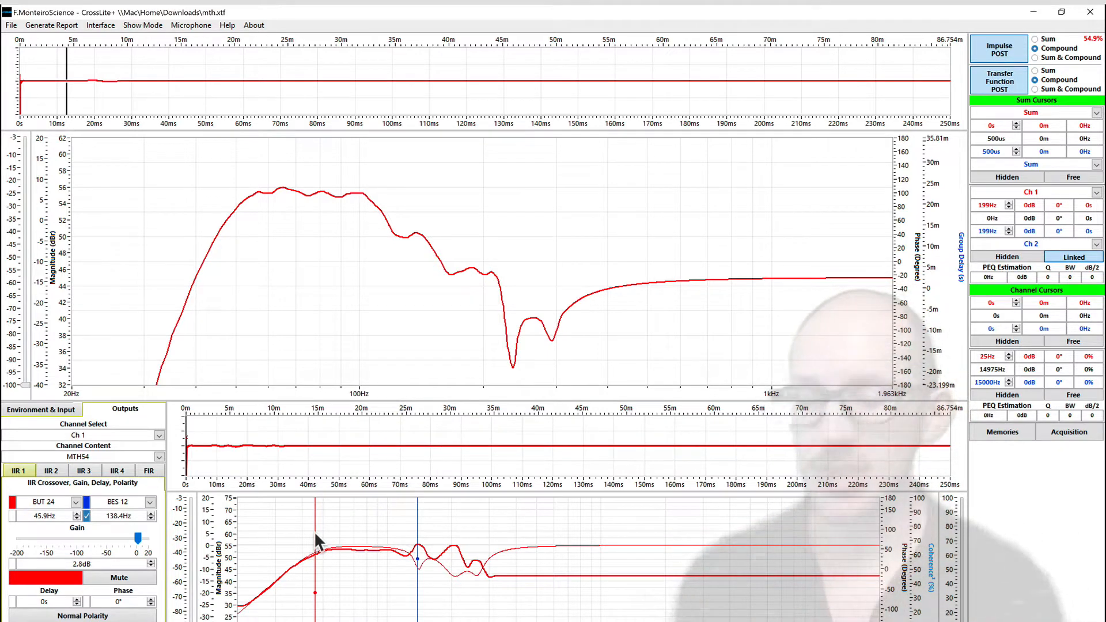
mouse_move(256, 550)
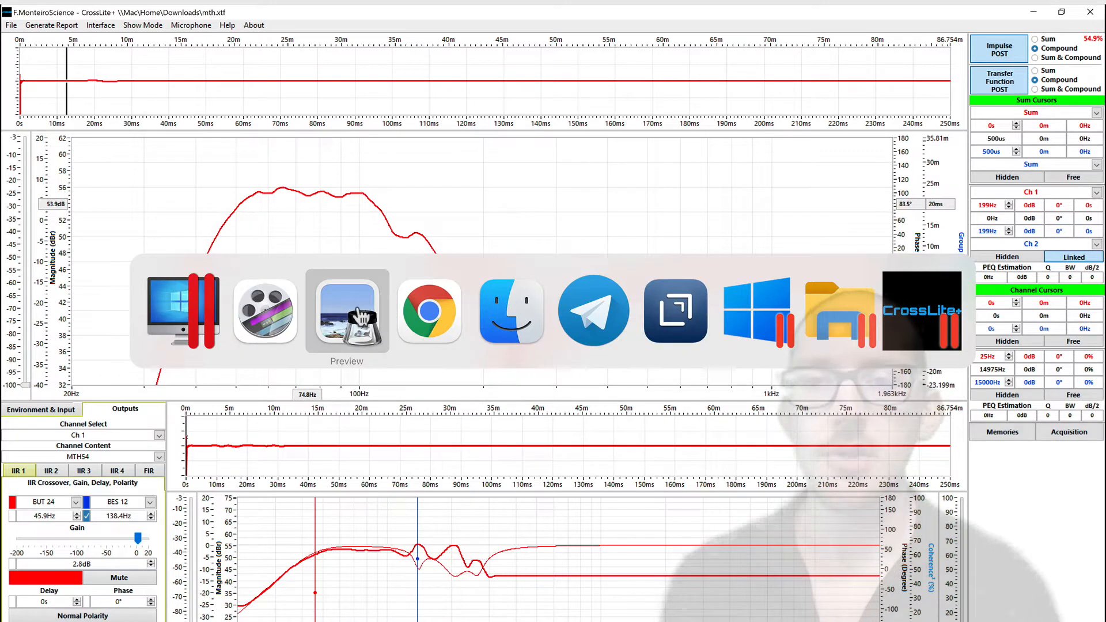
Bring up the sub's spec sheet in Preview to read its recommended high-pass cutoff
click(346, 311)
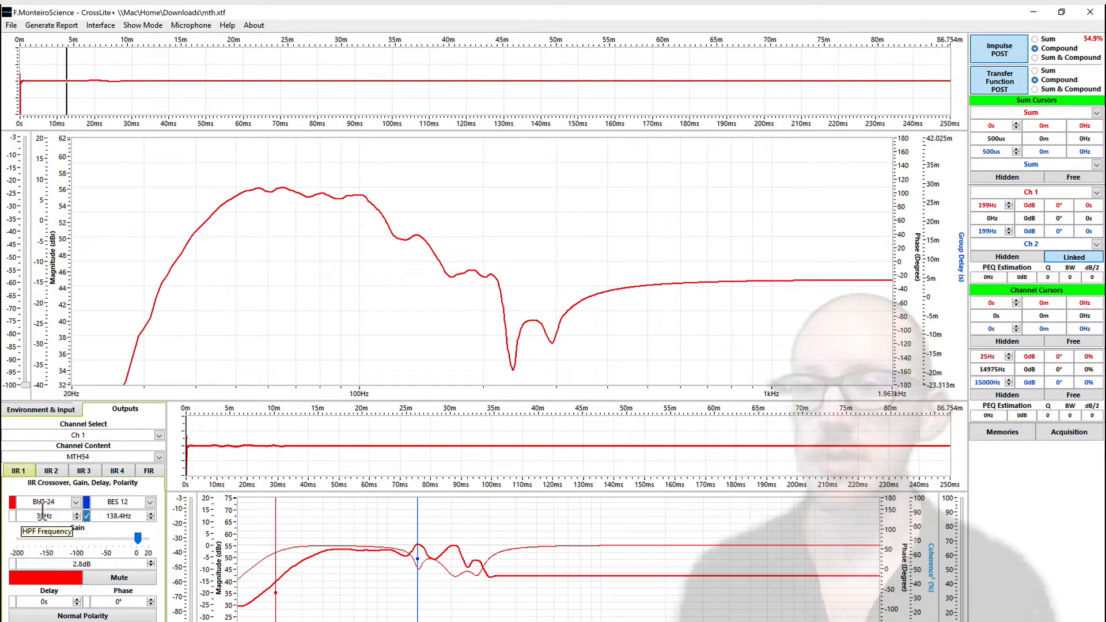
Change Ch 1's high-pass slope from Butterworth 24 to Butterworth 18
click(50, 502)
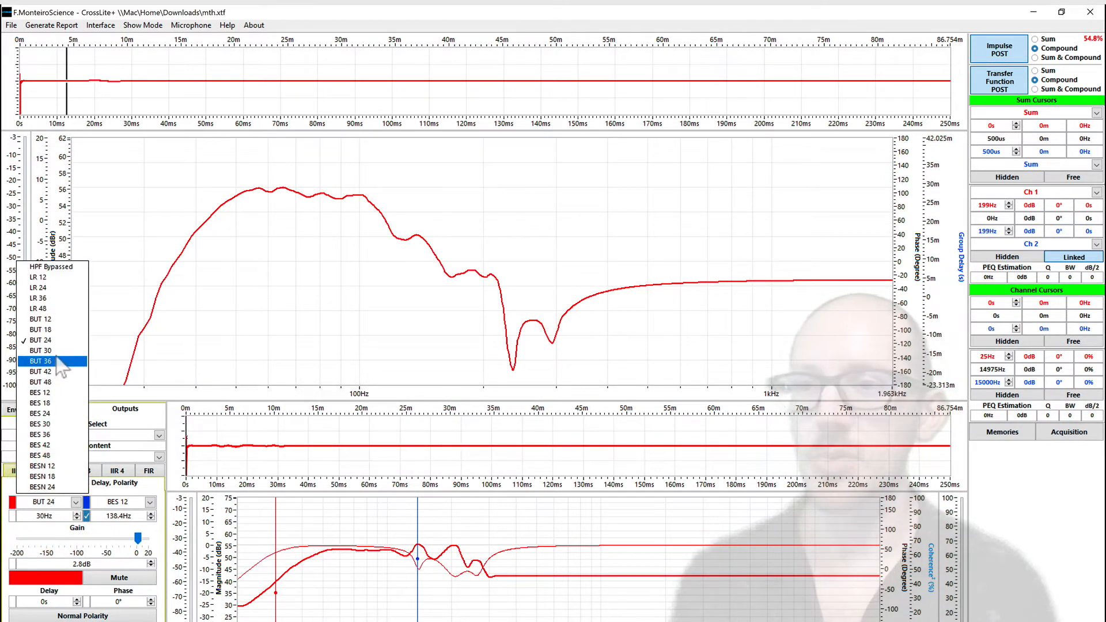
click(40, 330)
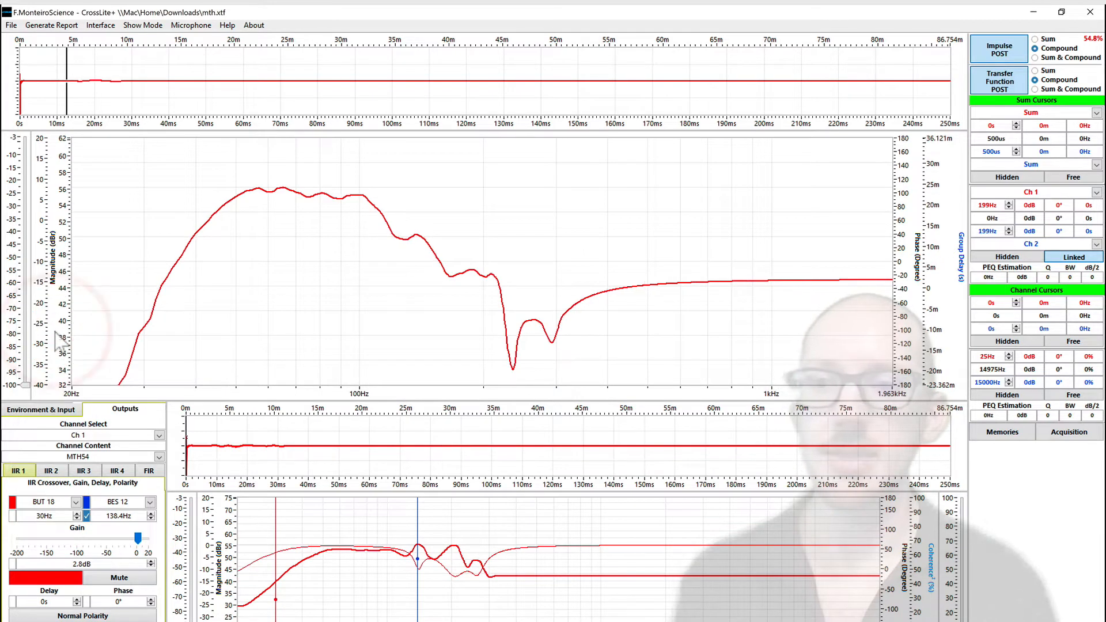
mouse_move(18, 525)
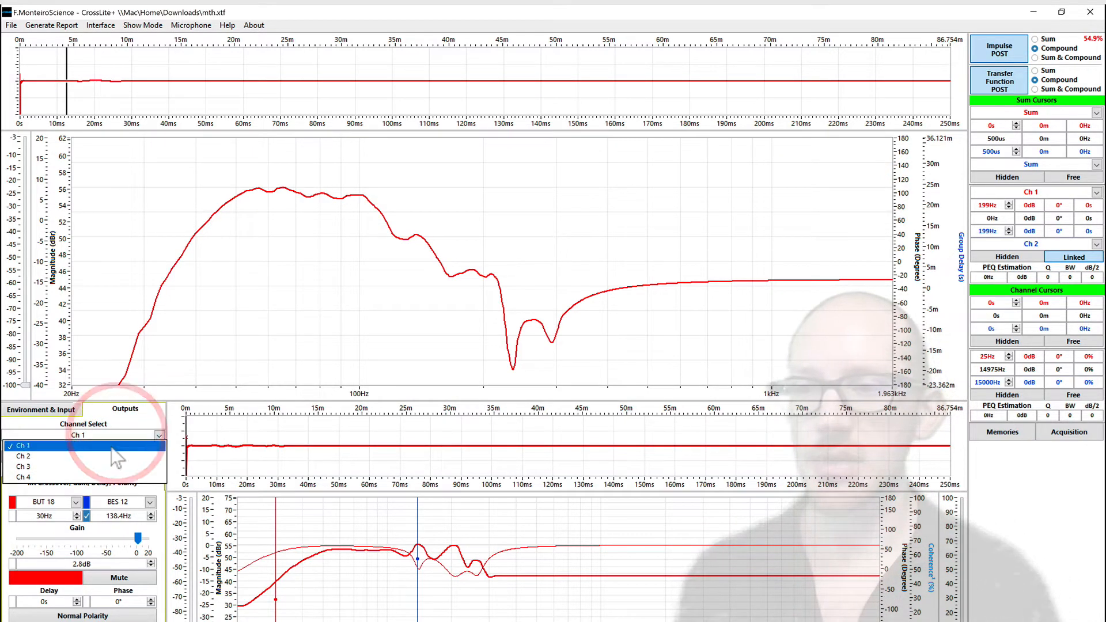
Select the Ch 2 low-mid channel and unmute it
click(23, 456)
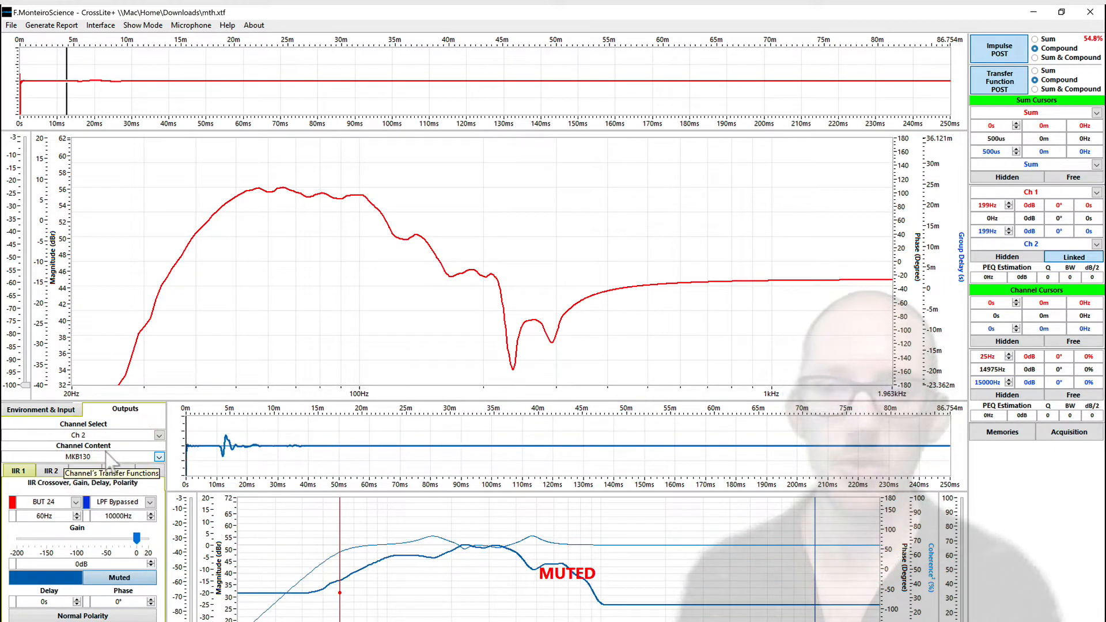
click(119, 578)
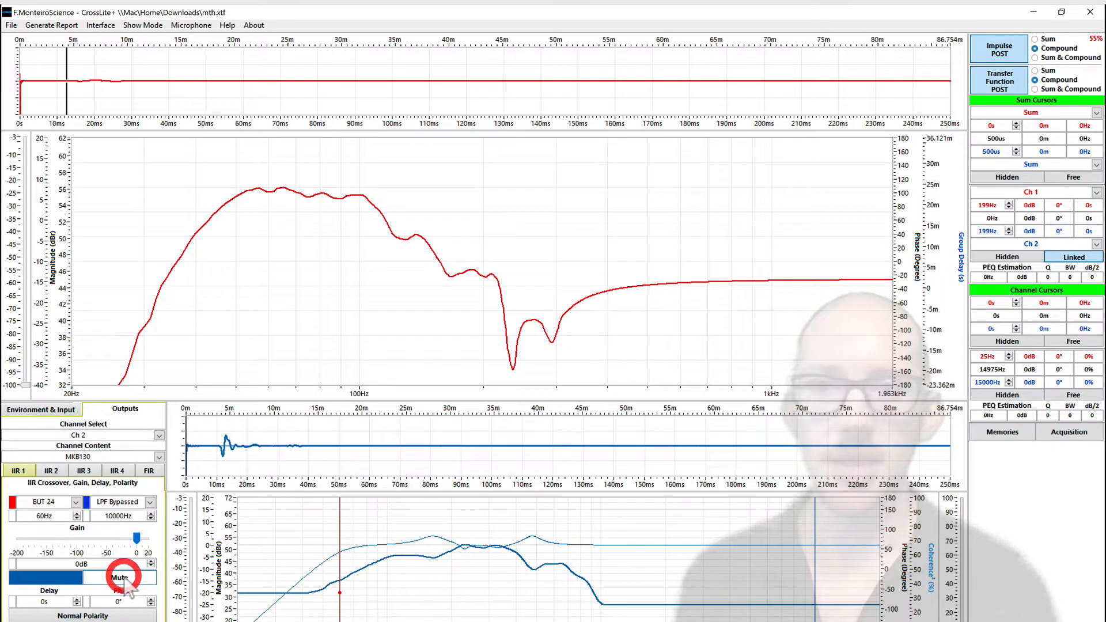
click(119, 577)
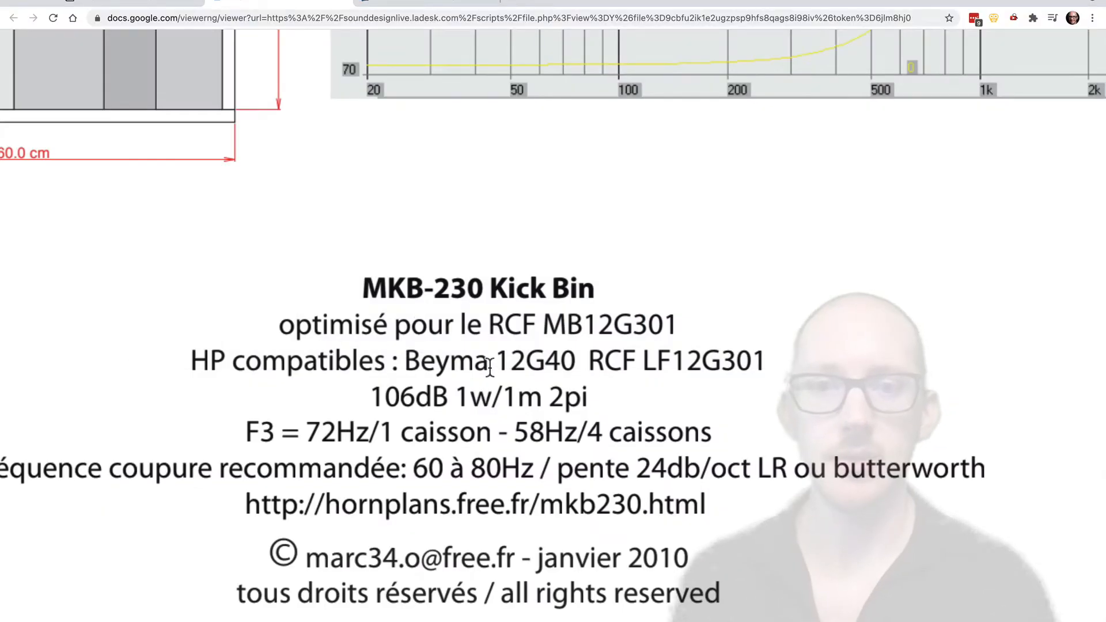
scroll(down, 3)
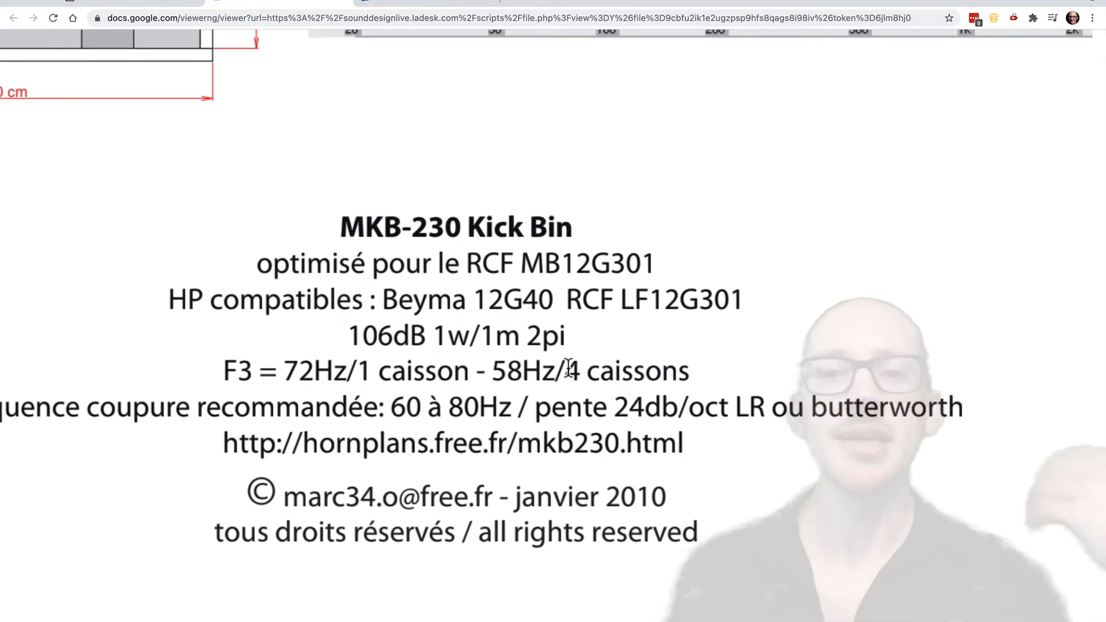
mouse_move(518, 521)
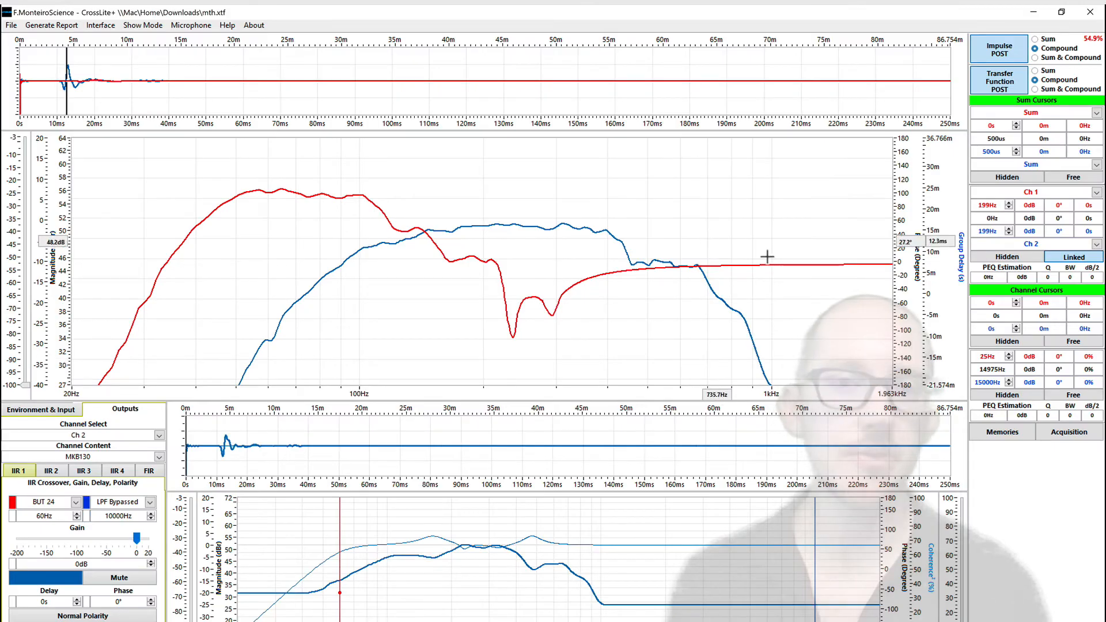
mouse_move(884, 263)
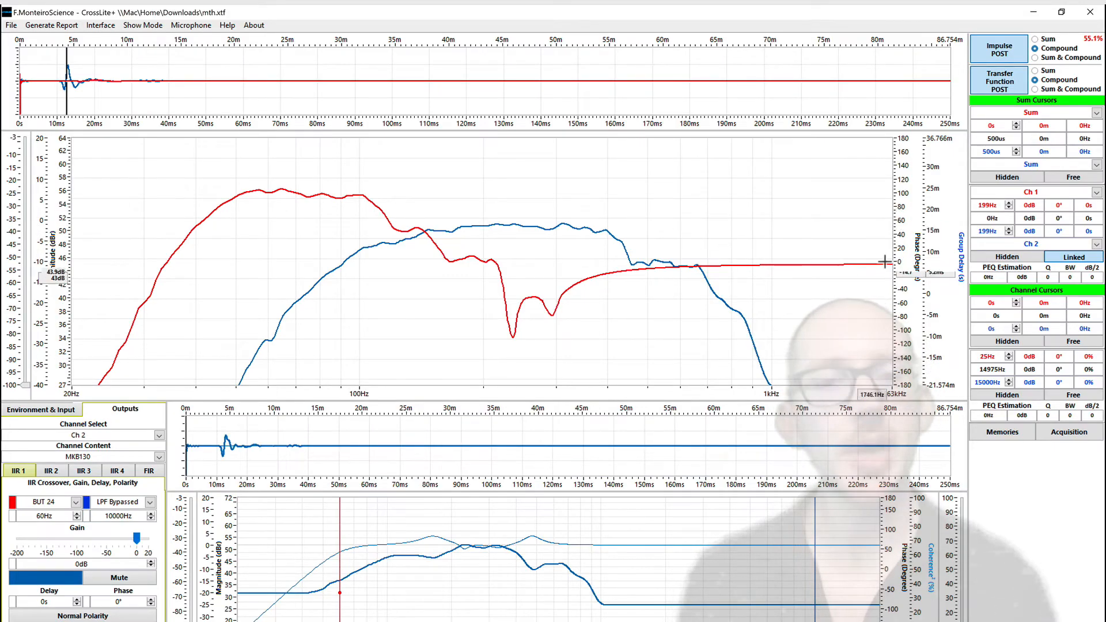
mouse_move(638, 322)
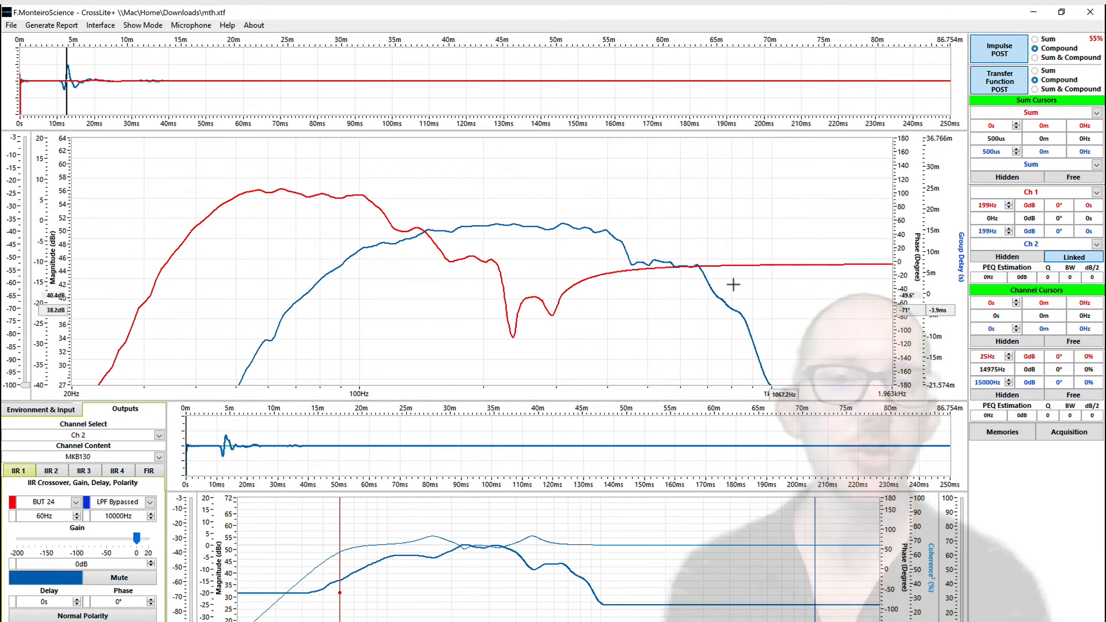
mouse_move(455, 245)
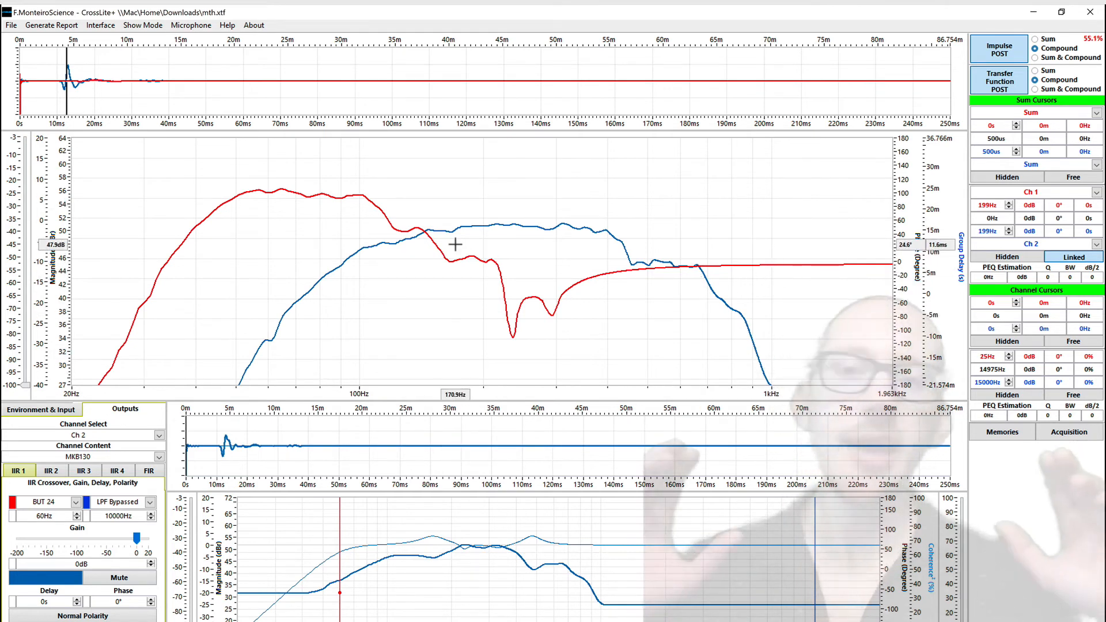